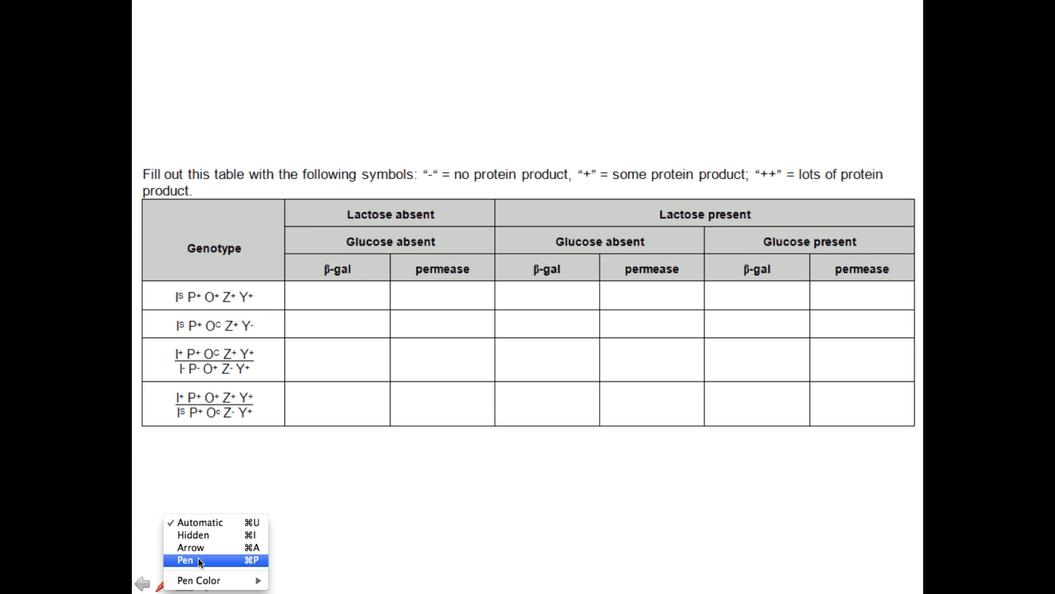
- Switch the slideshow pointer to Pen and circle the Is allele of the first genotype in red
click(184, 560)
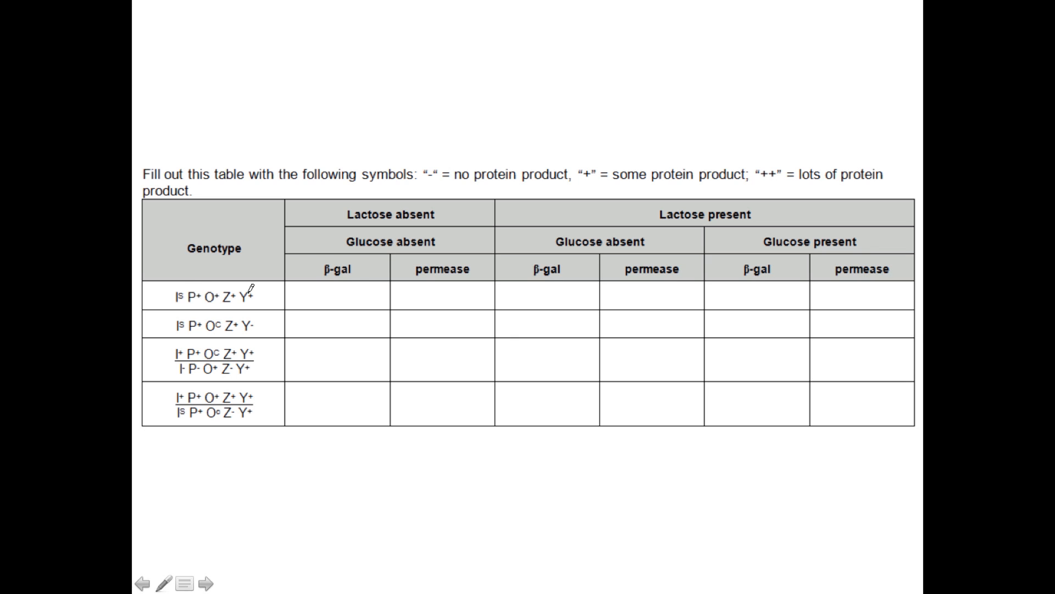
drag(167, 289, 192, 307)
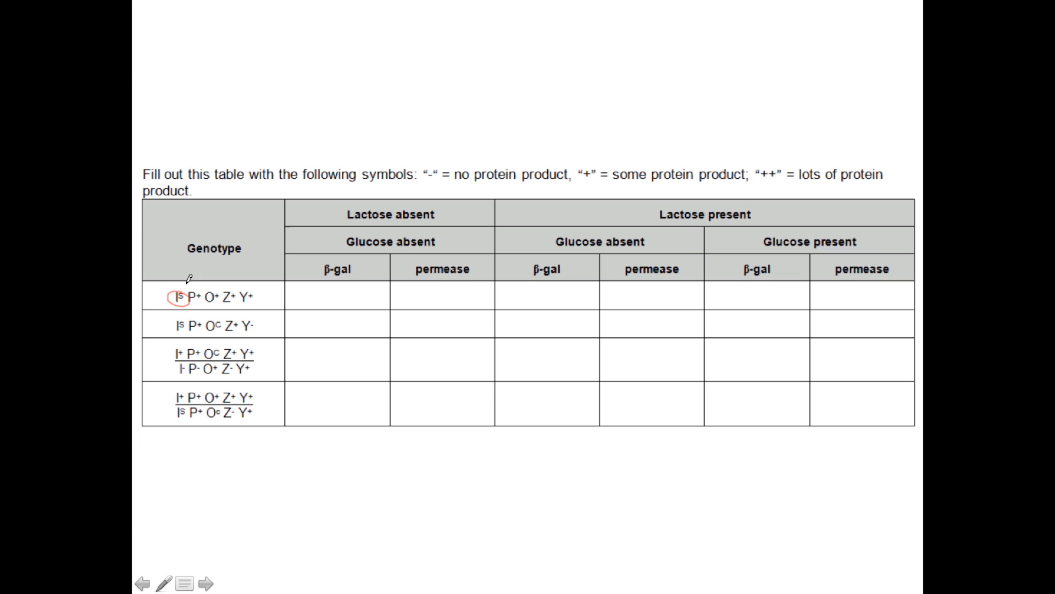
mouse_move(176, 262)
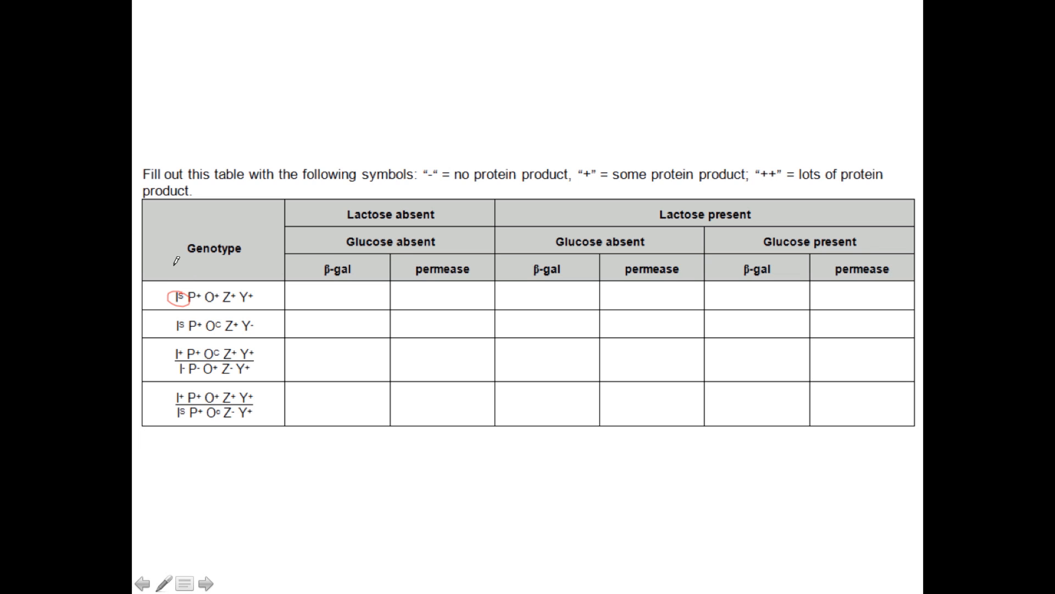
- Handwrite 'I site' above the first genotype with an arrow down to its O+ operator
drag(176, 253, 225, 279)
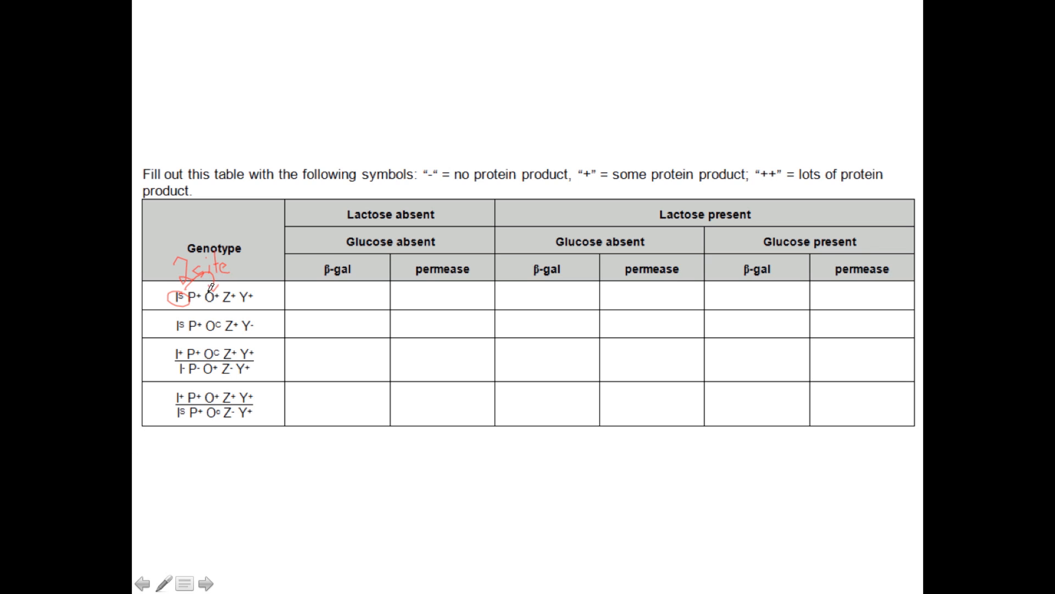
drag(323, 296, 862, 295)
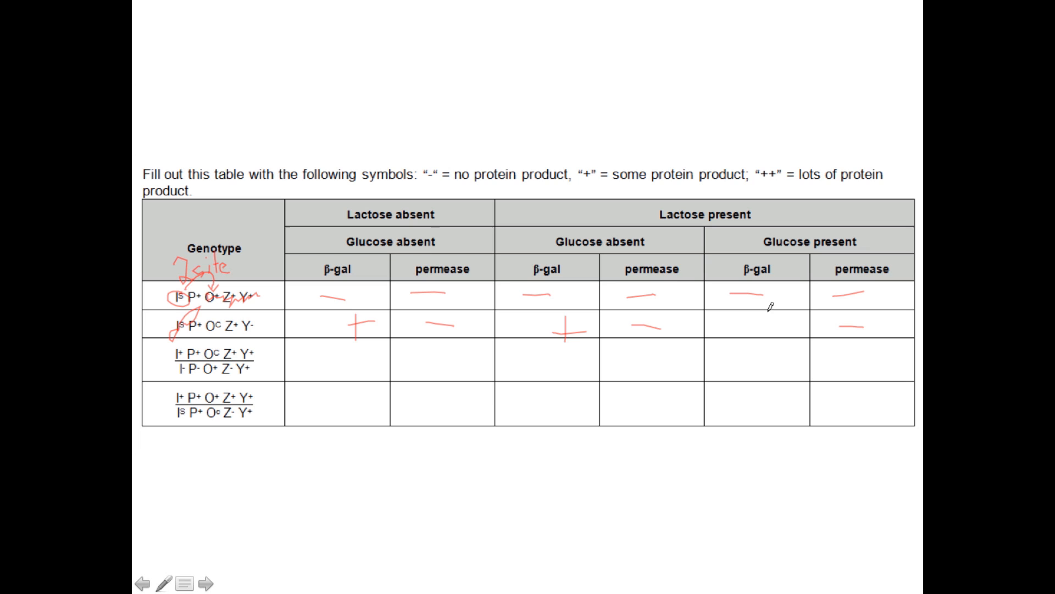
- Mark + in row two under β-gal with glucose present
drag(764, 313, 777, 334)
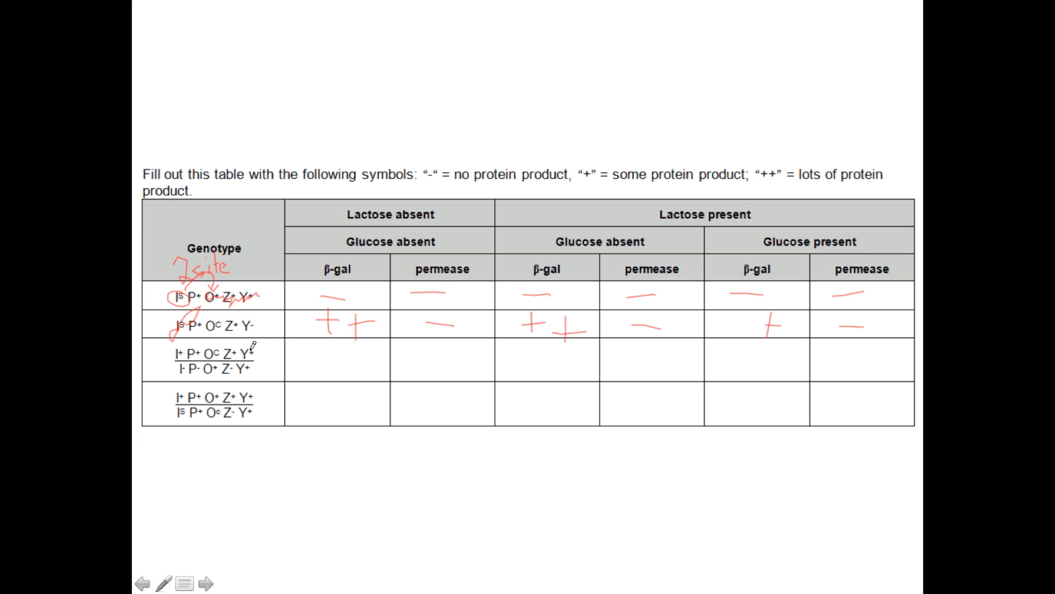
mouse_move(297, 352)
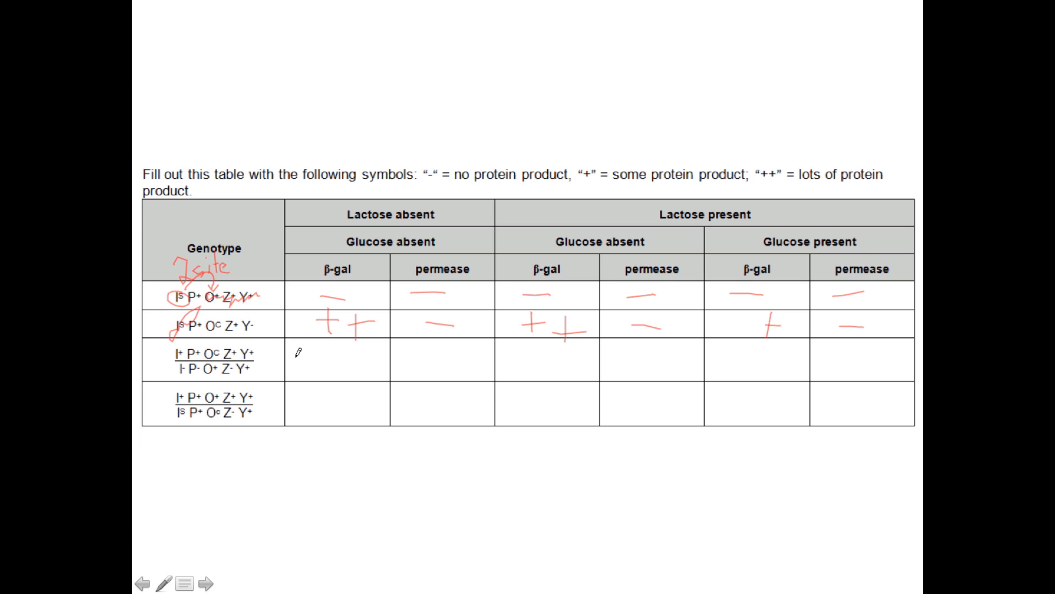
mouse_move(276, 357)
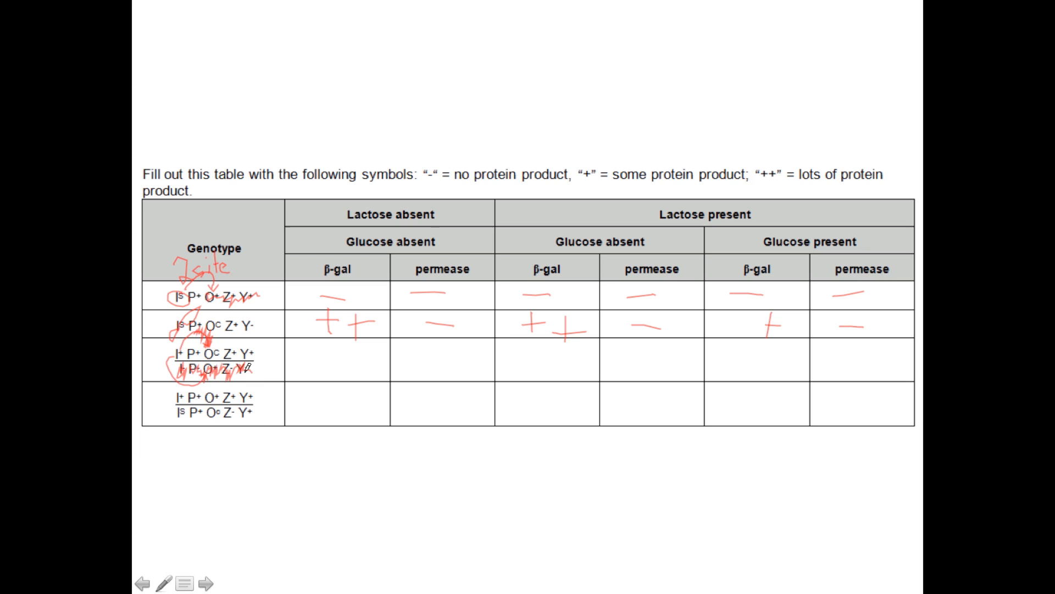
- Annotate the third genotype's alleles with red circles and connecting arrows
click(238, 357)
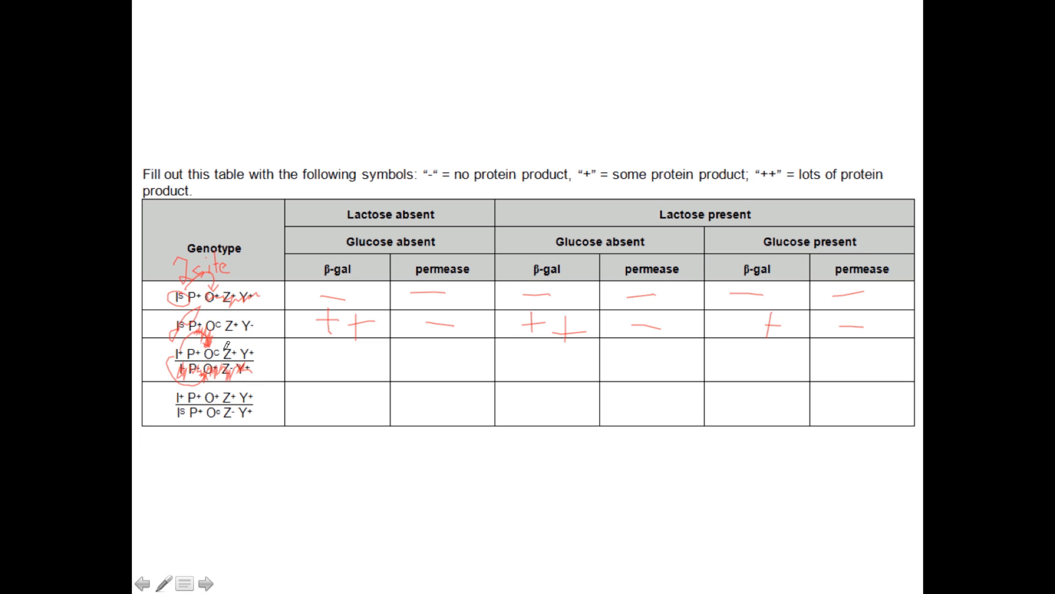
mouse_move(257, 348)
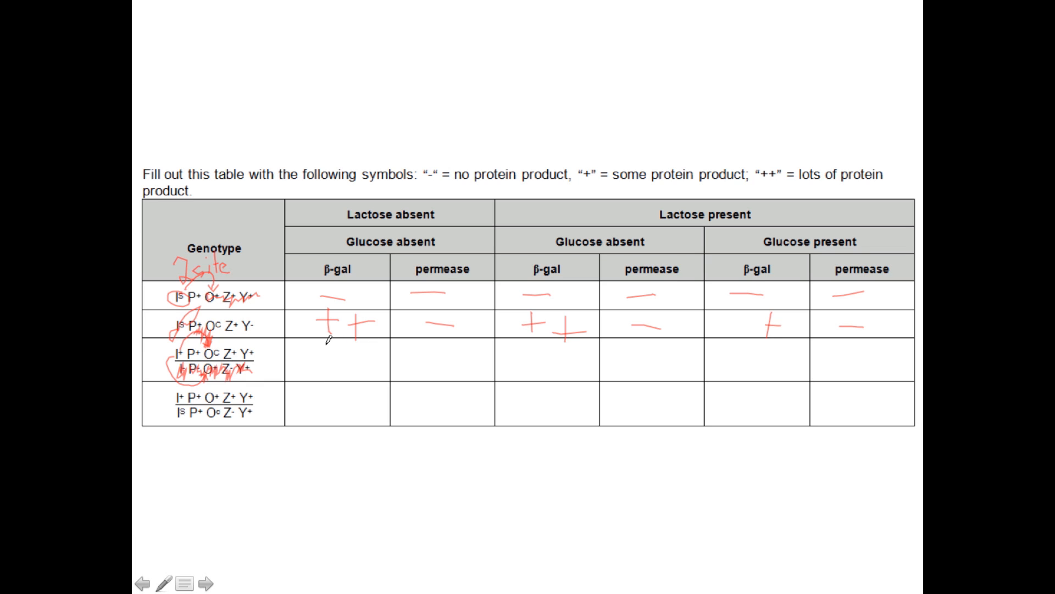
- Write ++ under β-gal and permease in row three and + under β-gal with glucose present
drag(317, 352, 343, 363)
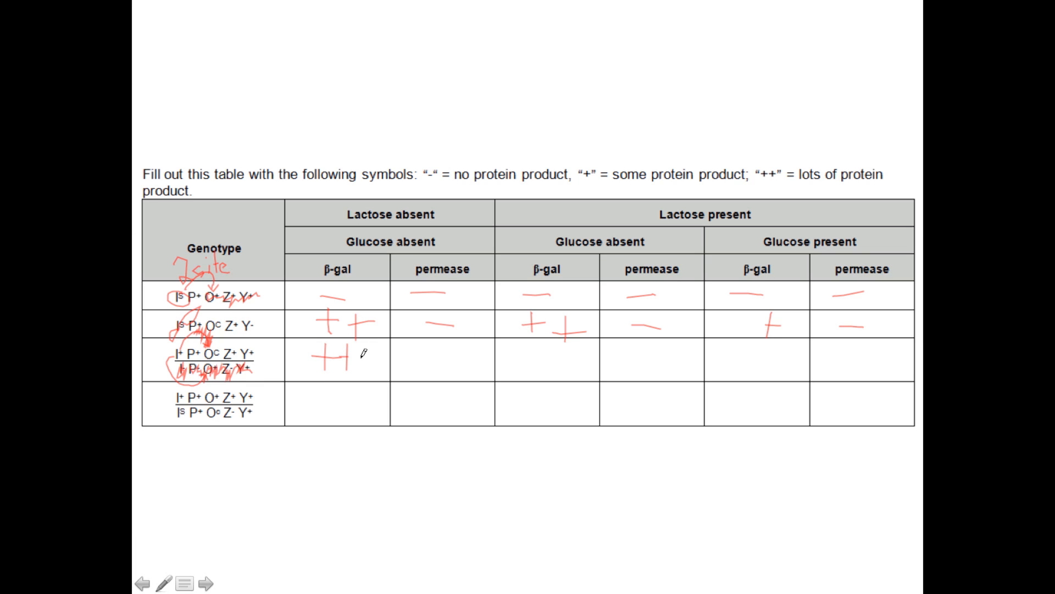
drag(414, 346, 457, 374)
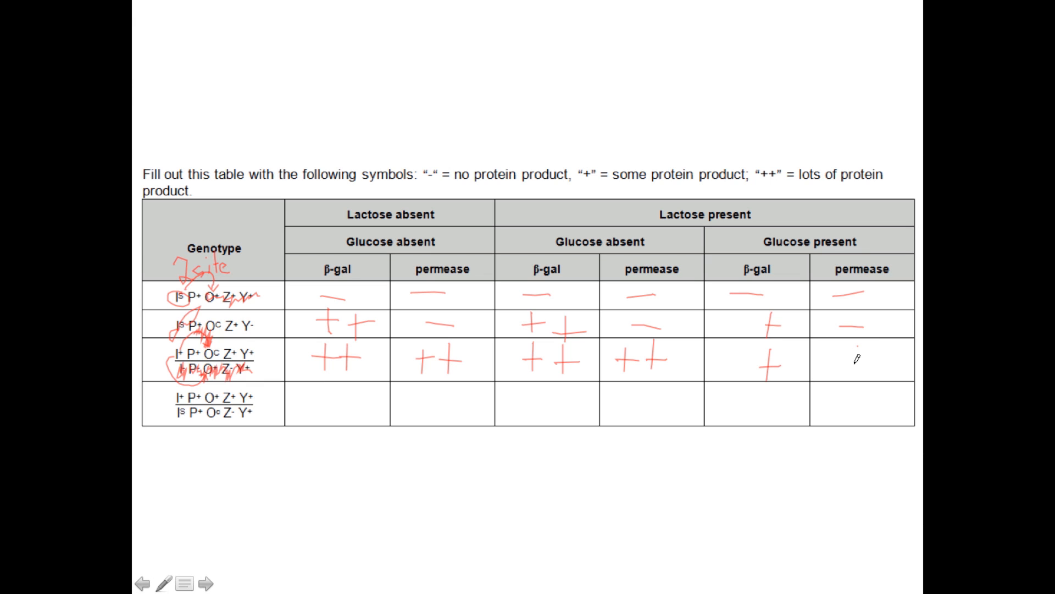
right_click(857, 359)
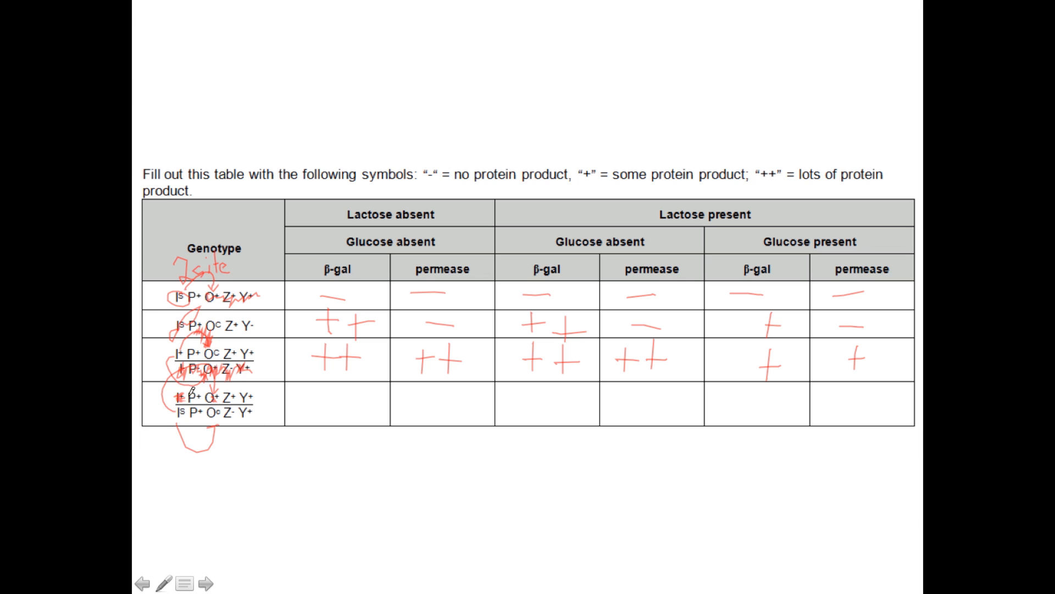
- Circle the I allele of the fourth genotype in red
drag(182, 404, 191, 390)
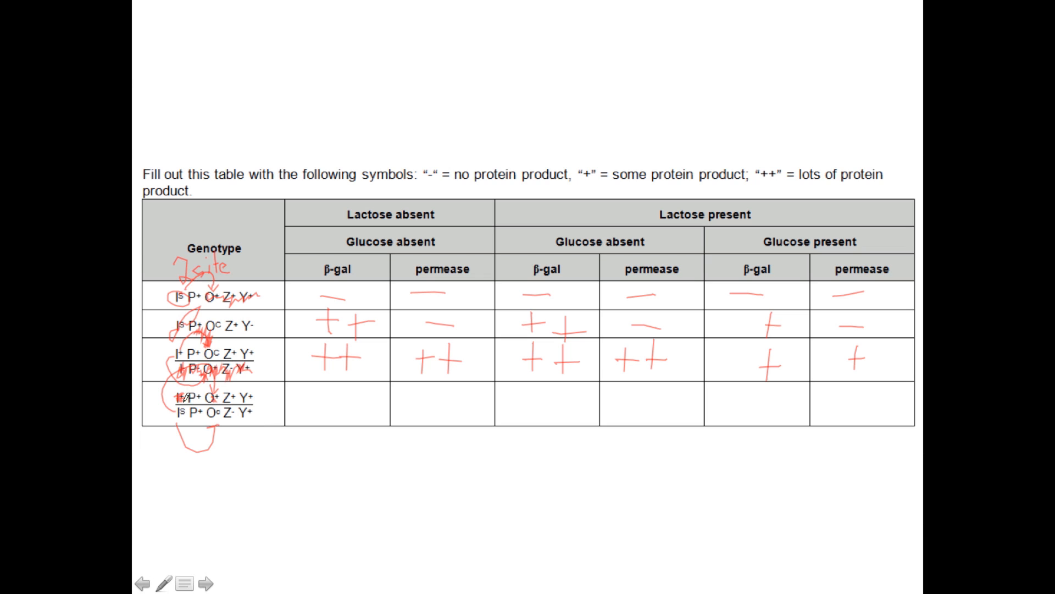